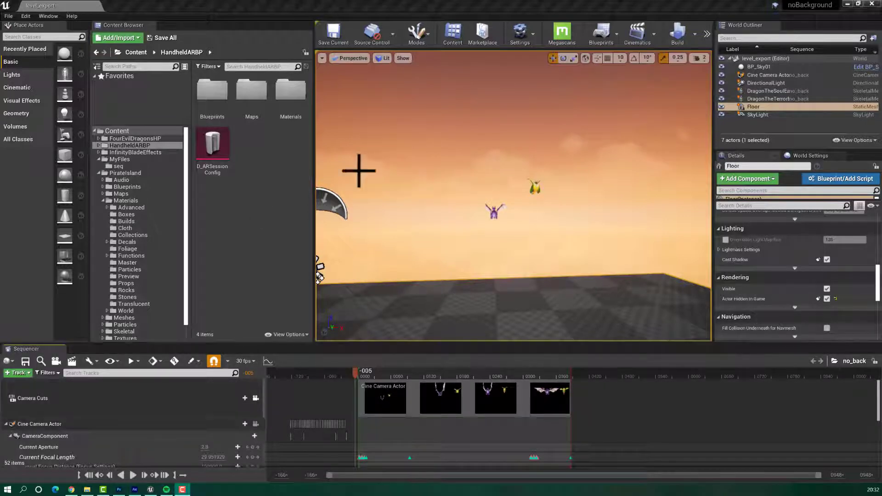
- Bring up the Settings dropdown from the level editor toolbar
{"action": "left_click", "coordinate": [519, 33]}
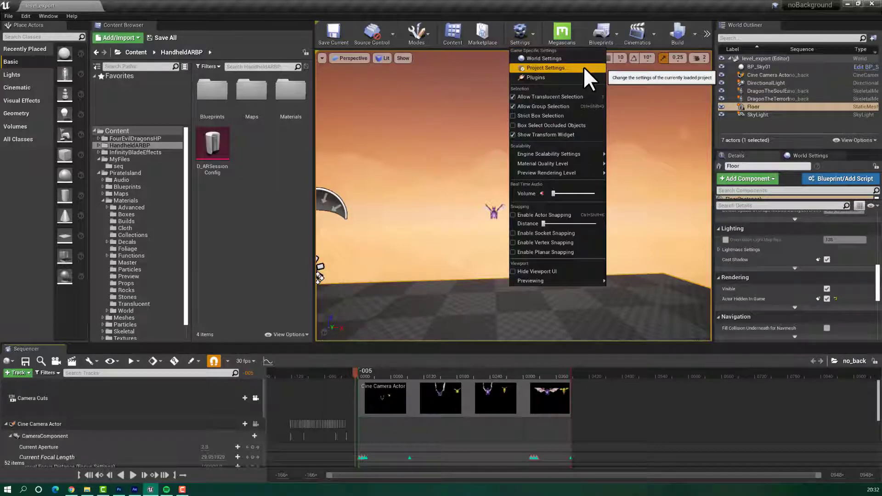
- In Project Settings filtered to 'alpha', set post-processing alpha channel support to Allow through tonemapper
{"action": "left_click", "coordinate": [545, 67]}
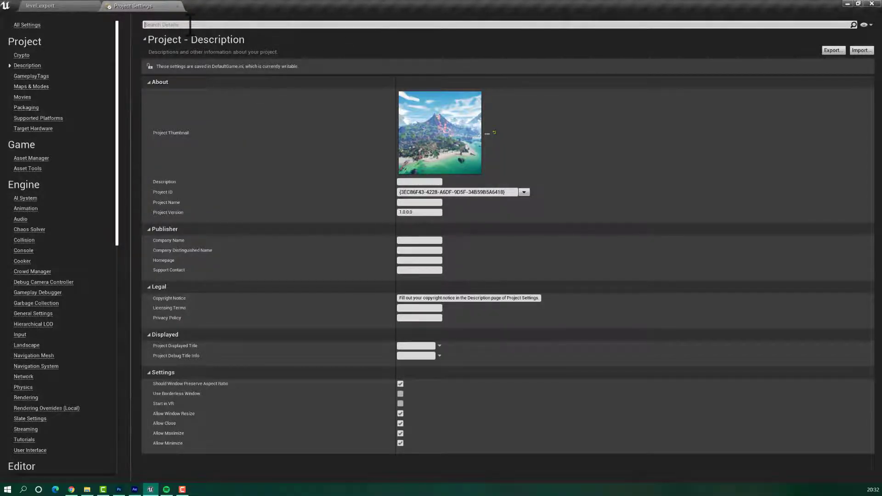
{"action": "type", "text": "alpha"}
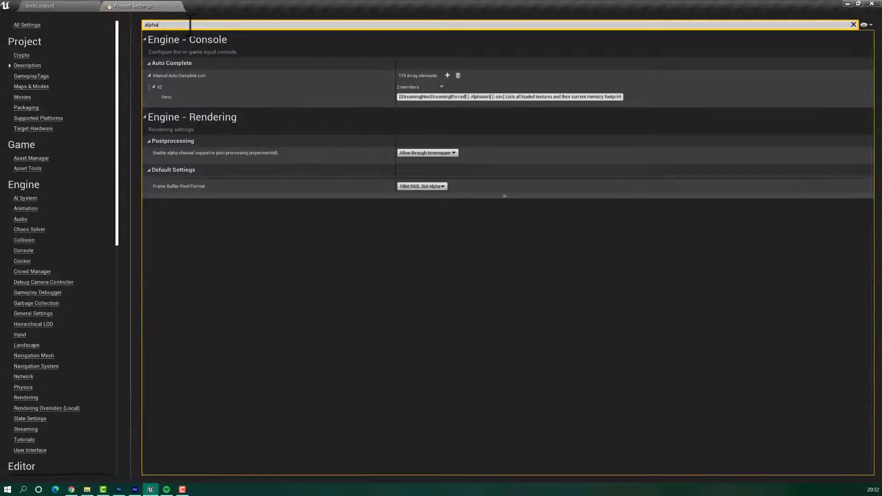
{"action": "mouse_move", "coordinate": [385, 159]}
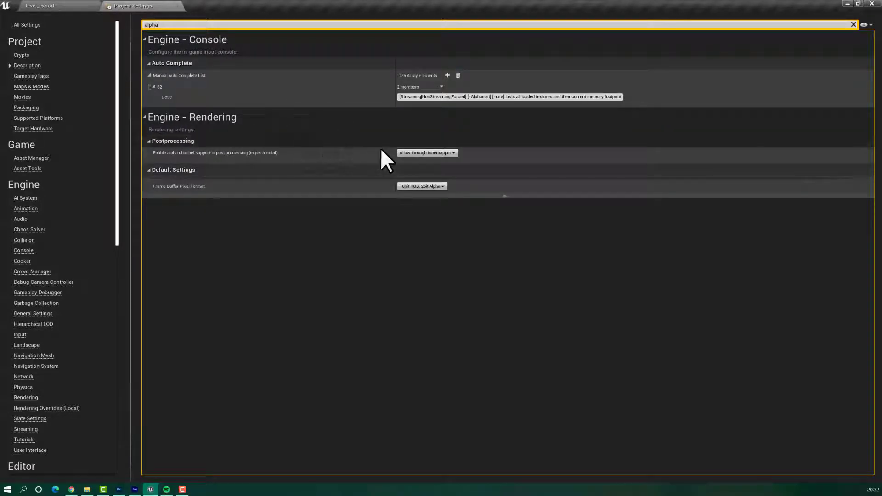
{"action": "mouse_move", "coordinate": [186, 160]}
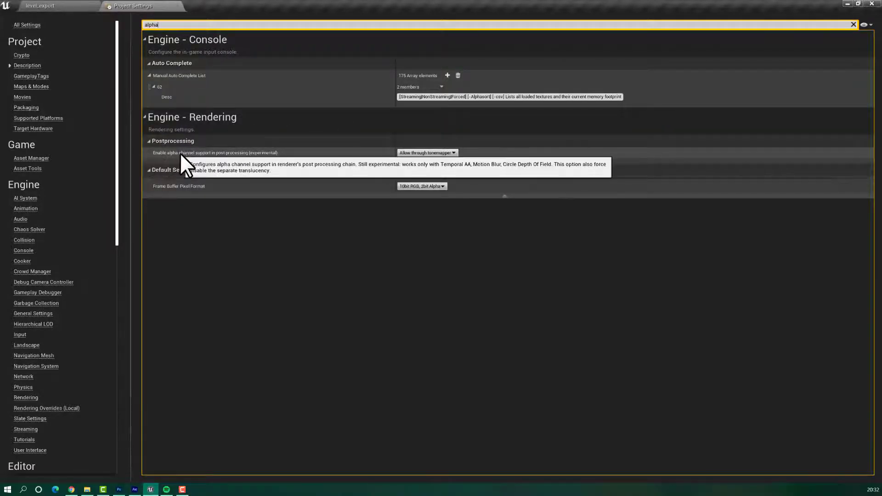
{"action": "left_click", "coordinate": [426, 153]}
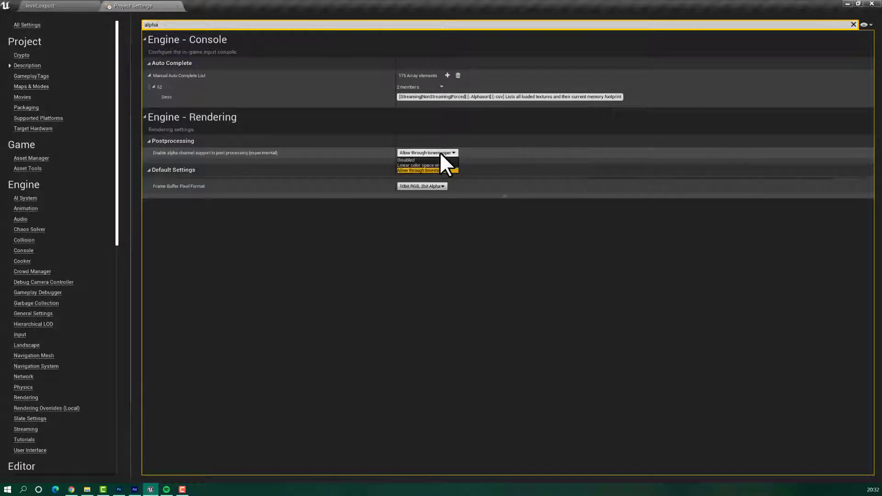
{"action": "mouse_move", "coordinate": [424, 169]}
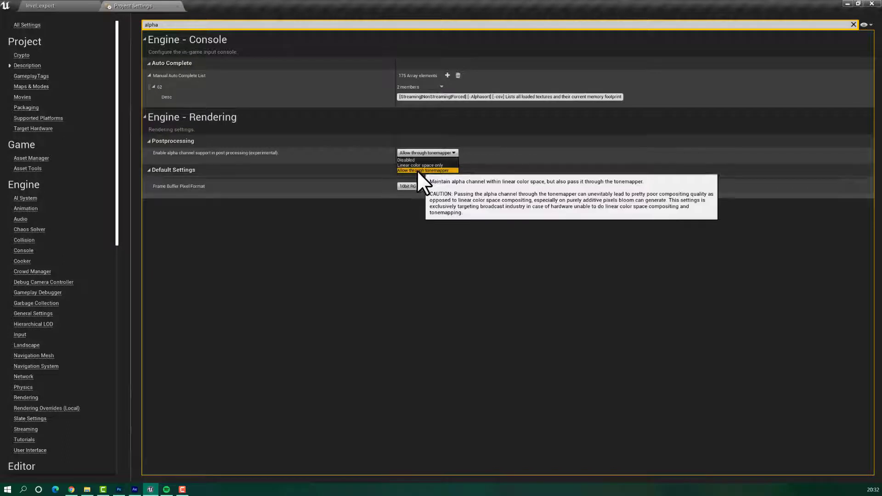
{"action": "left_click", "coordinate": [422, 171]}
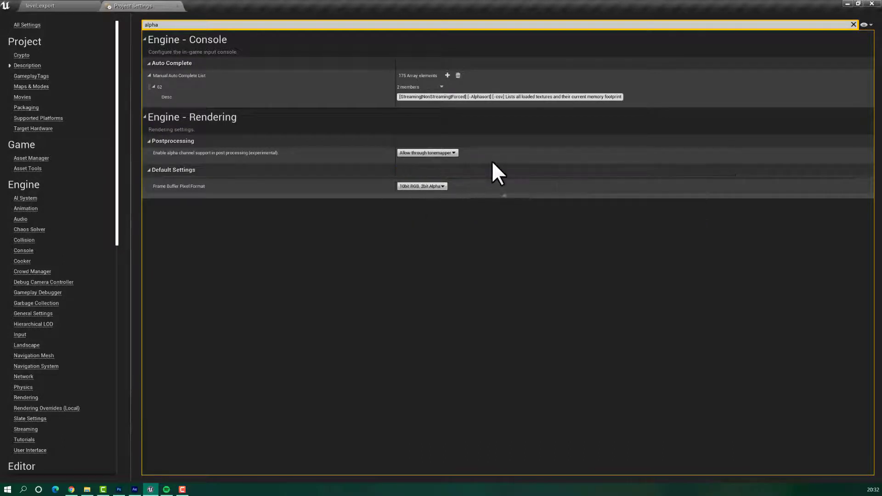
{"action": "mouse_move", "coordinate": [485, 175]}
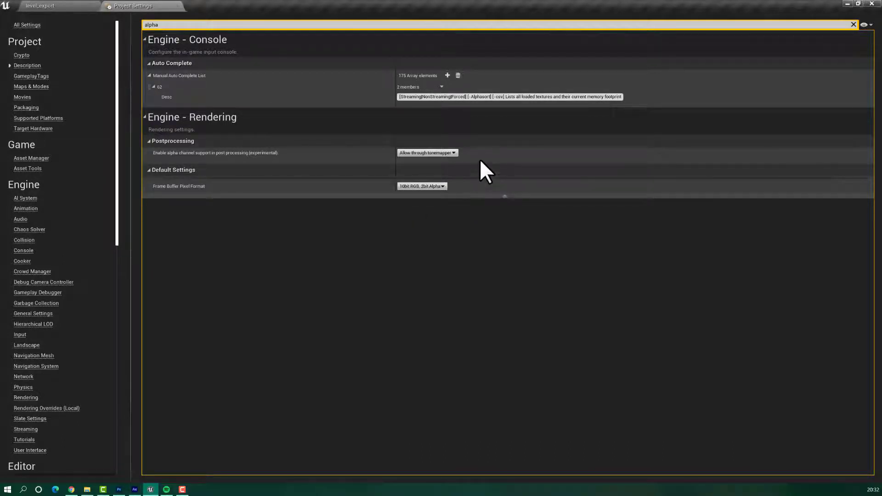
{"action": "mouse_move", "coordinate": [421, 302]}
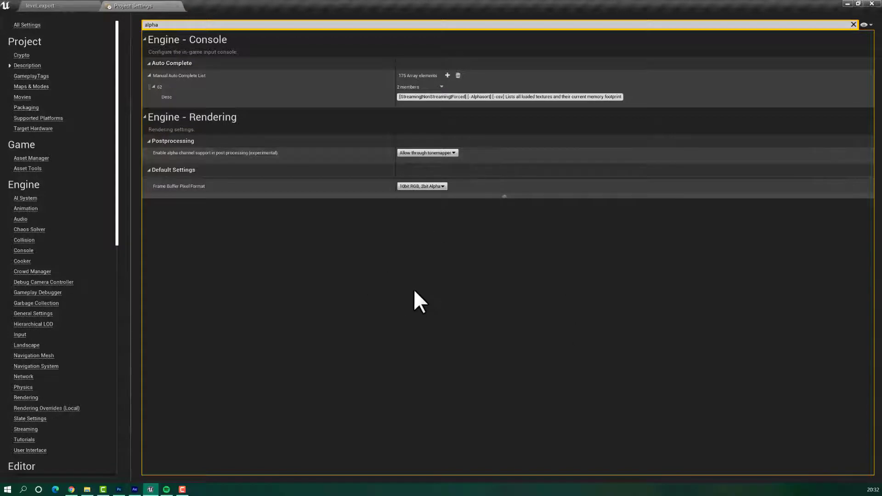
{"action": "mouse_move", "coordinate": [420, 315]}
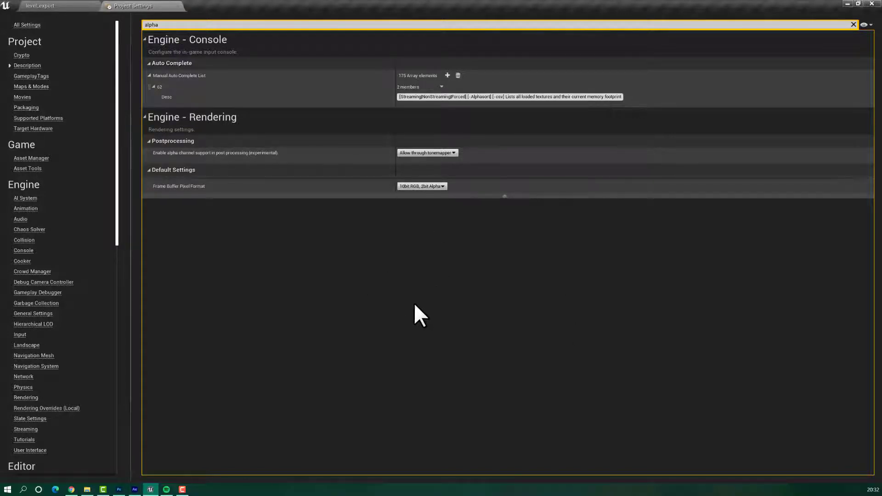
{"action": "mouse_move", "coordinate": [454, 250]}
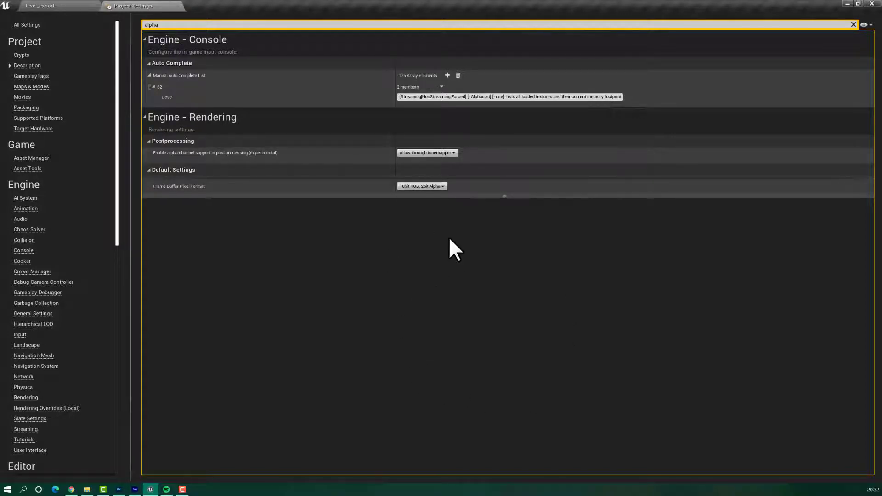
{"action": "mouse_move", "coordinate": [346, 326]}
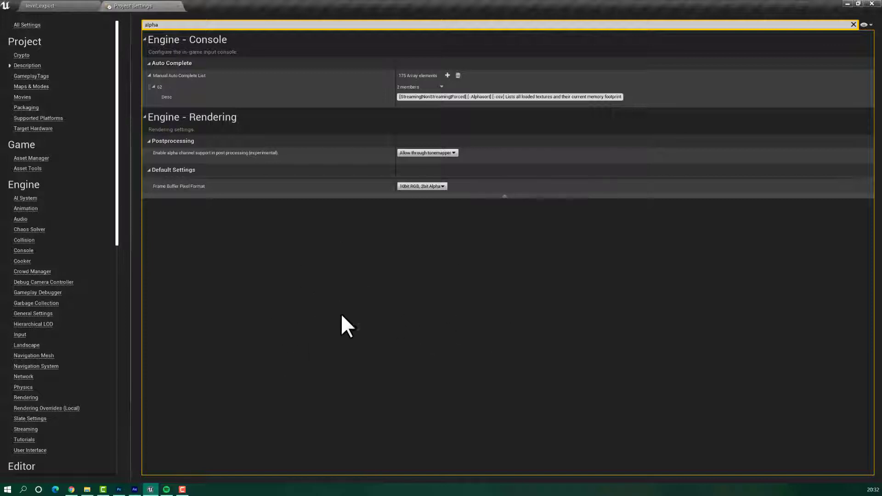
{"action": "mouse_move", "coordinate": [453, 275]}
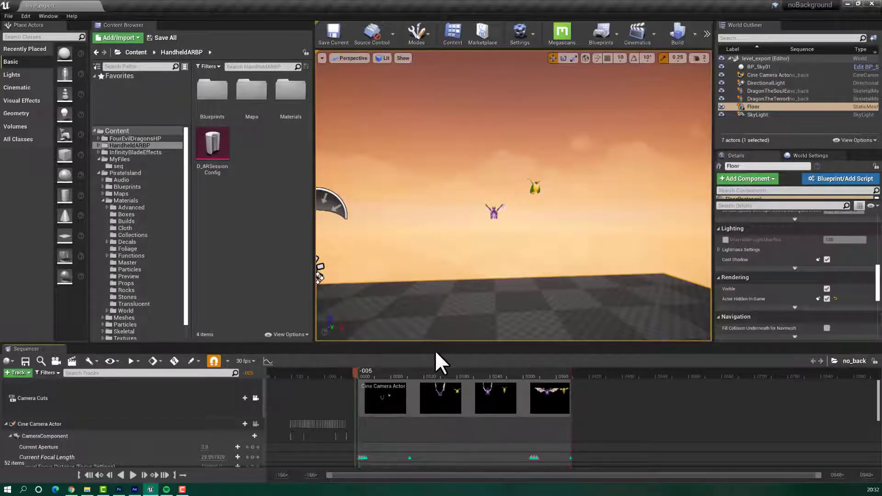
{"action": "mouse_move", "coordinate": [315, 281]}
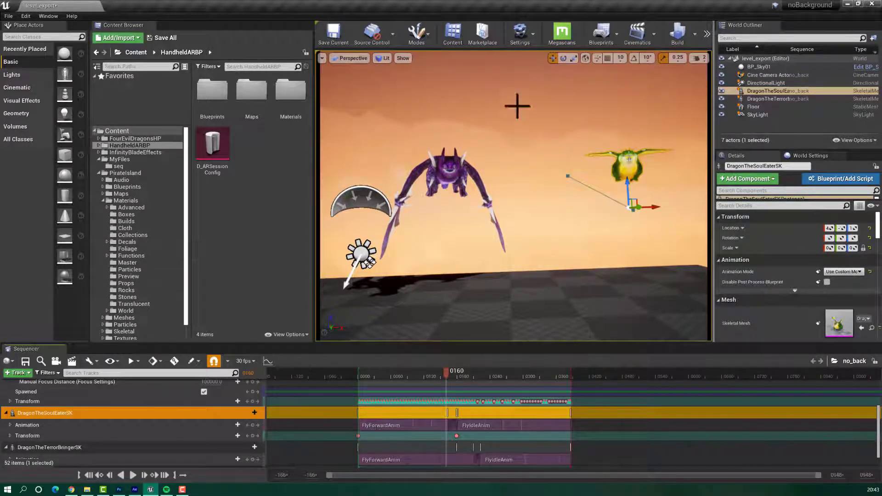
- Select BP_Sky01 in the World Outliner, briefly checking the SoulEater dragon, to show its details
{"action": "left_click", "coordinate": [753, 67]}
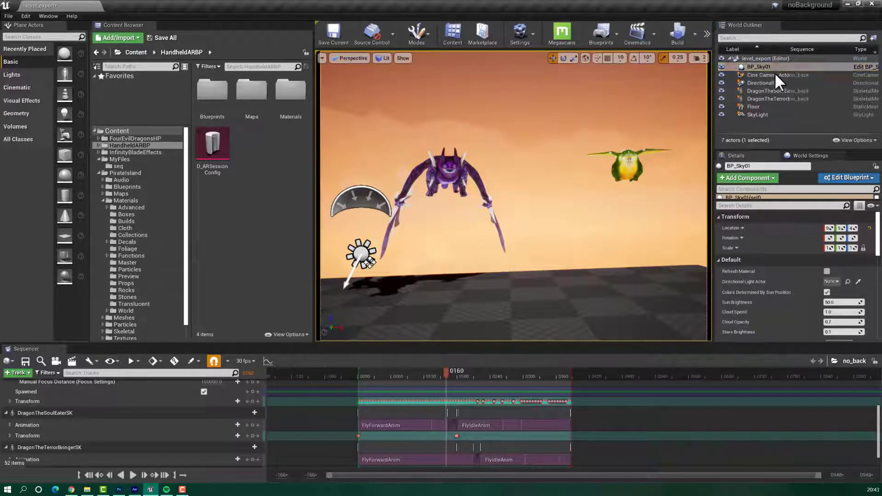
{"action": "mouse_move", "coordinate": [774, 76]}
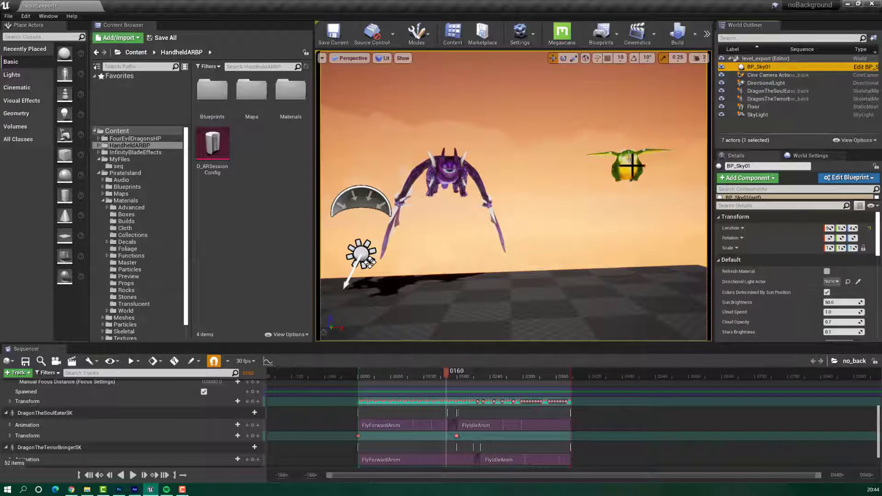
{"action": "left_click", "coordinate": [45, 412]}
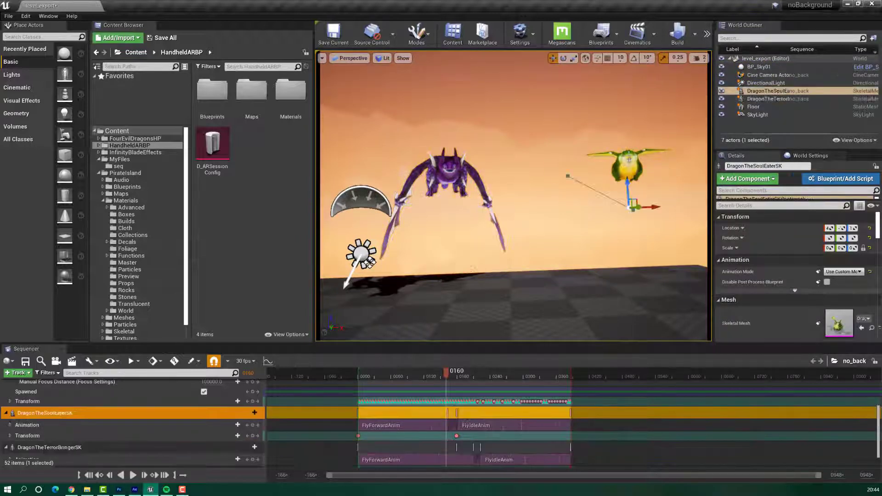
{"action": "left_click", "coordinate": [756, 66]}
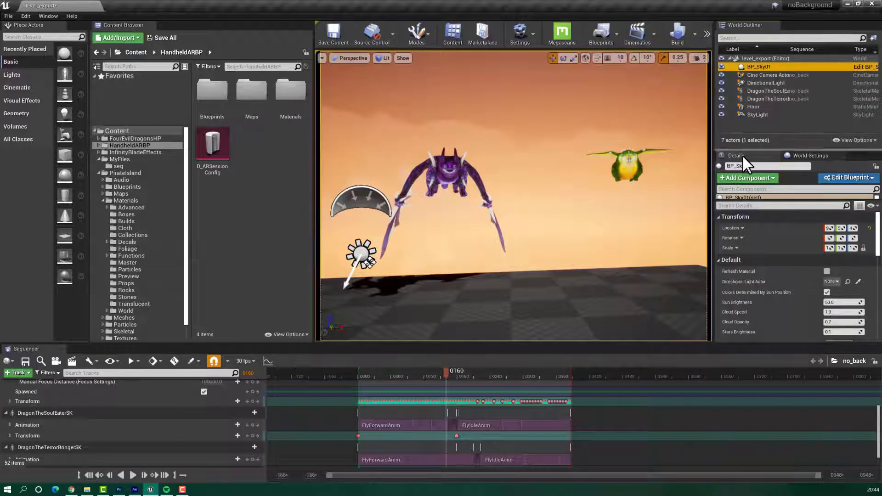
{"action": "mouse_move", "coordinate": [773, 220]}
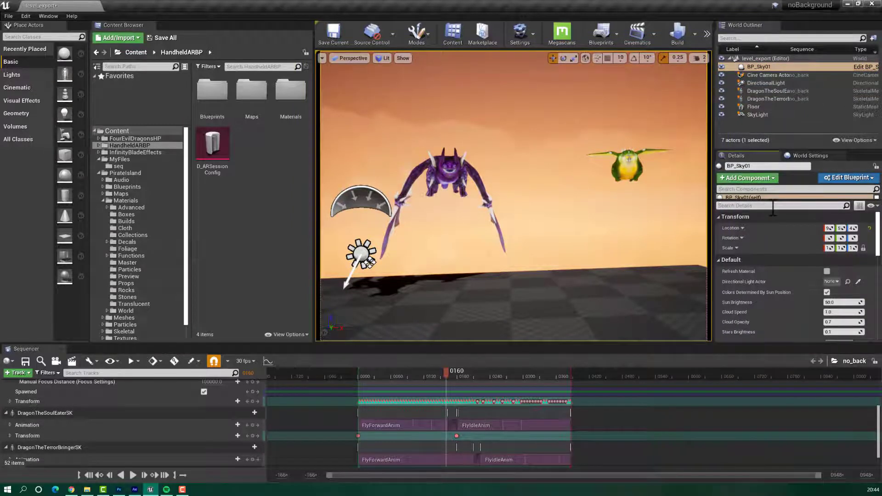
- Filter Details to 'hidd' and enable Actor Hidden In Game on the sky actor
{"action": "type", "text": "hidd"}
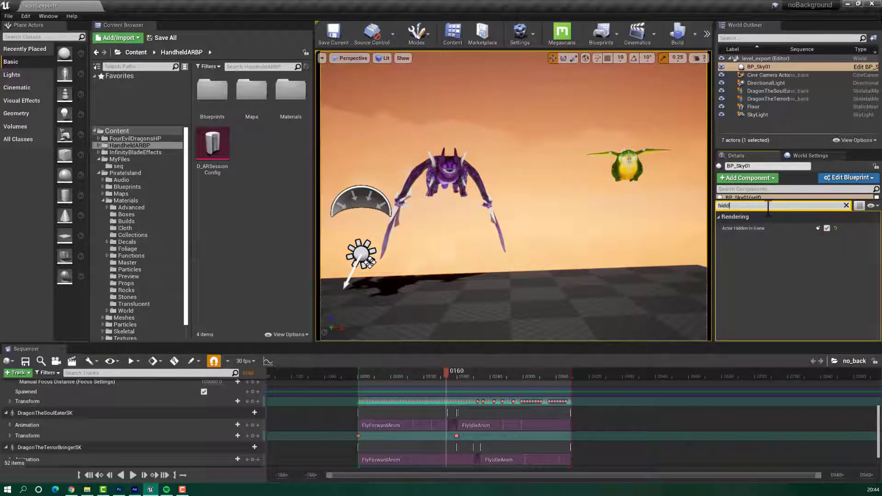
{"action": "mouse_move", "coordinate": [733, 238]}
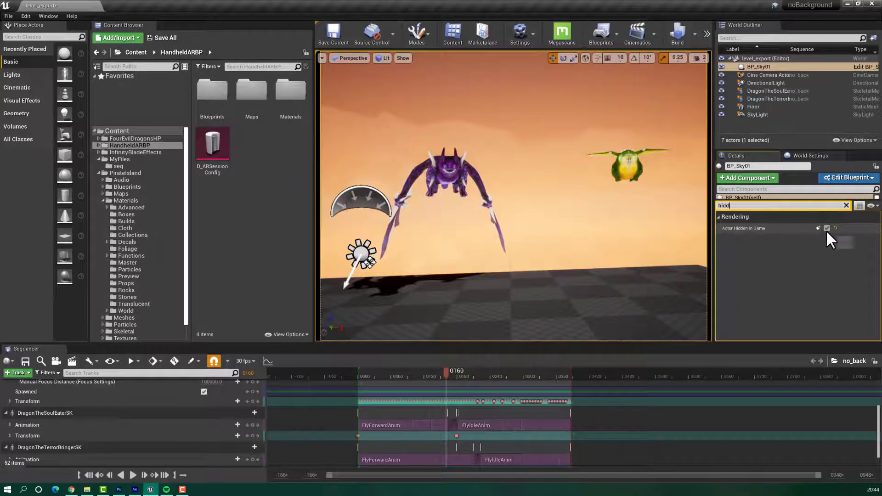
{"action": "left_click", "coordinate": [826, 228]}
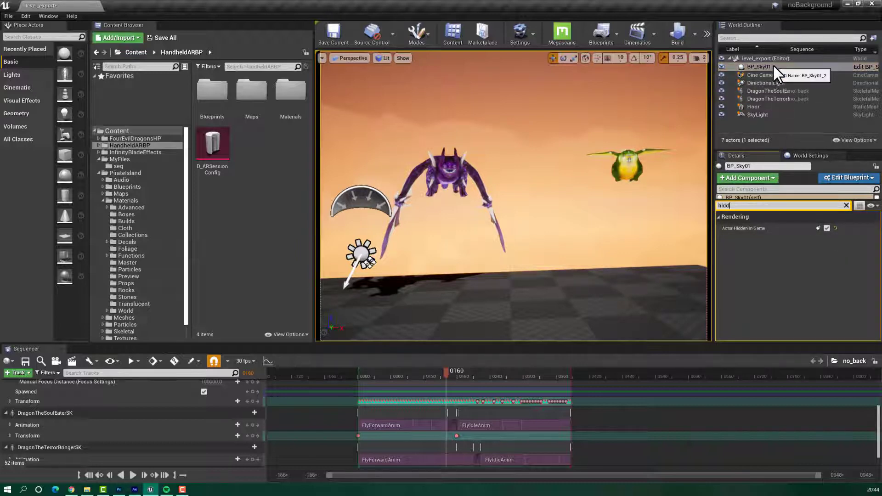
- Check the hidden setting on the cine camera, TerrorBringer and SoulEater dragons
{"action": "left_click", "coordinate": [778, 75]}
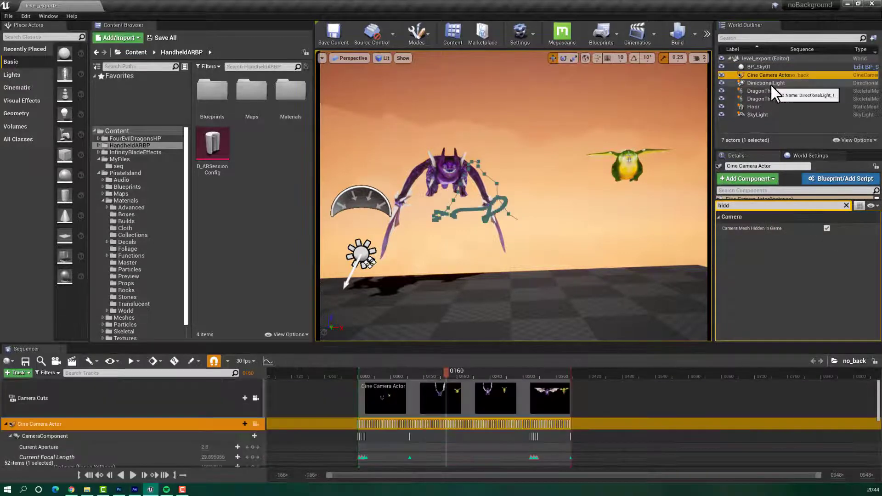
{"action": "left_click", "coordinate": [759, 98]}
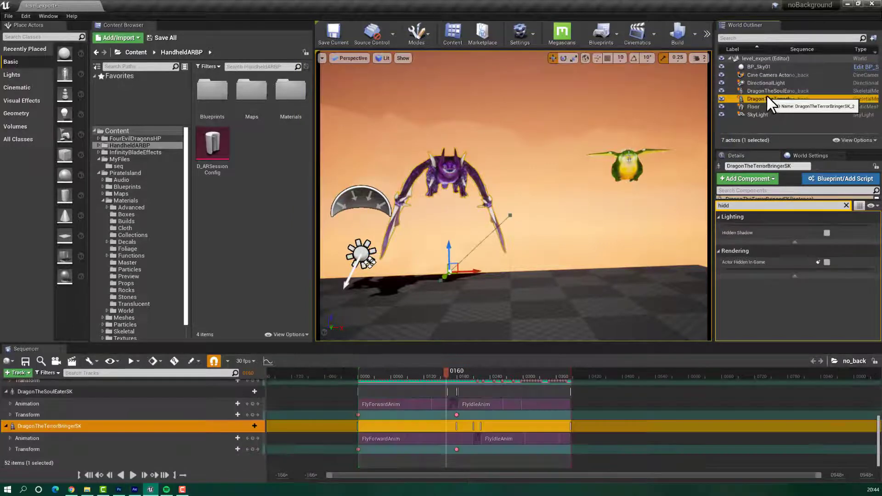
{"action": "left_click", "coordinate": [779, 91]}
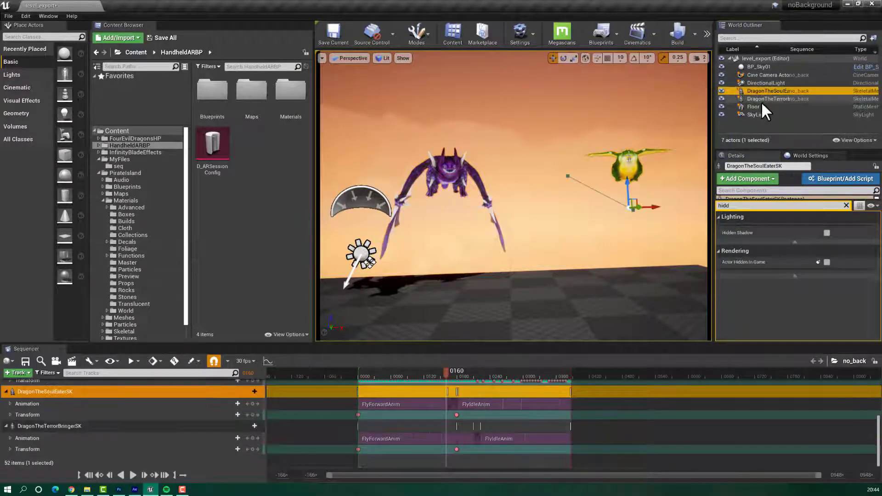
{"action": "left_click", "coordinate": [756, 114]}
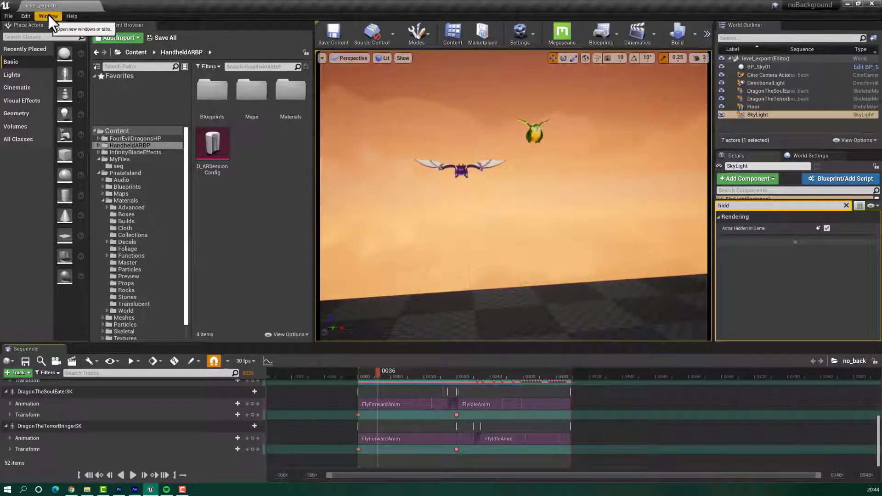
- In the Movie Render Queue, add the no_back level sequence as a render job
{"action": "left_click", "coordinate": [48, 16]}
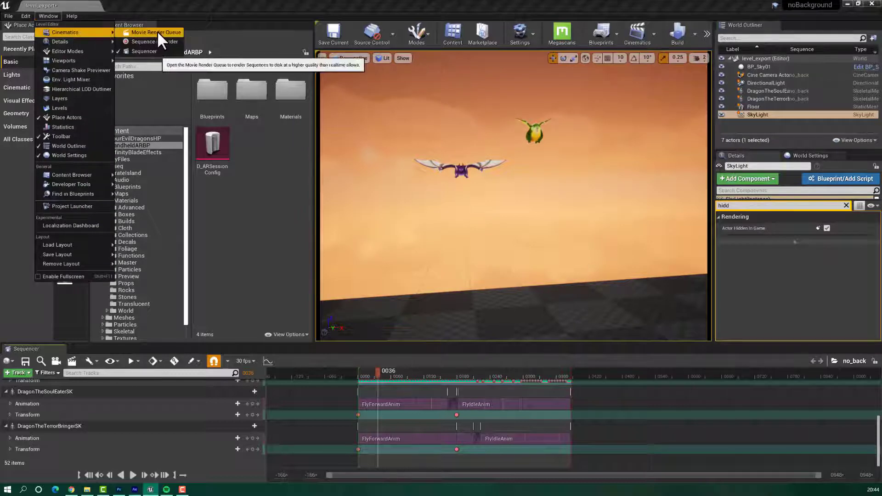
{"action": "left_click", "coordinate": [156, 32]}
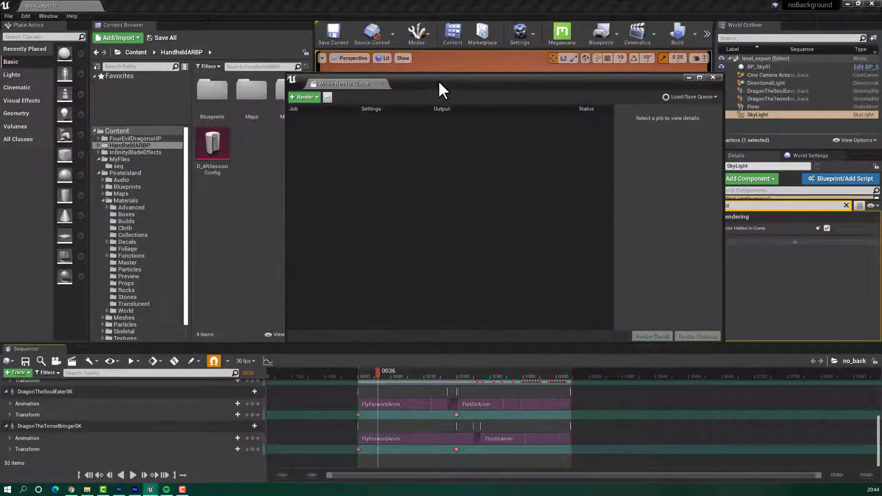
{"action": "left_click", "coordinate": [304, 96]}
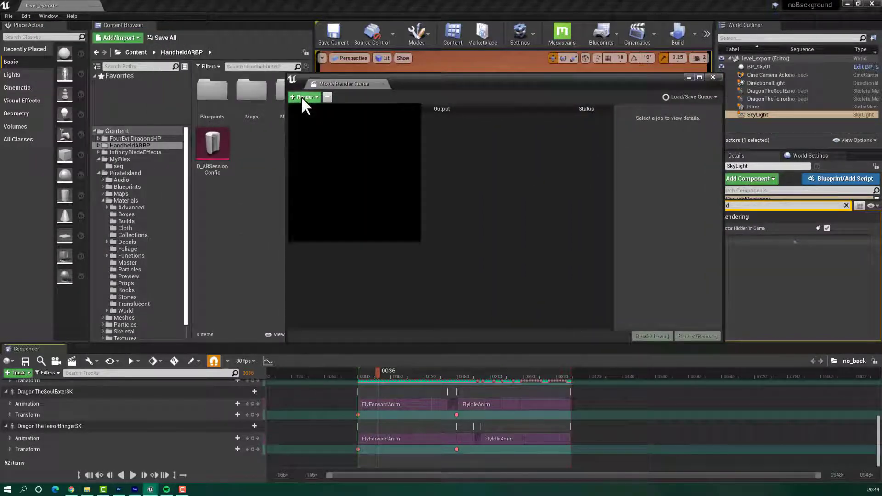
{"action": "left_click", "coordinate": [302, 96]}
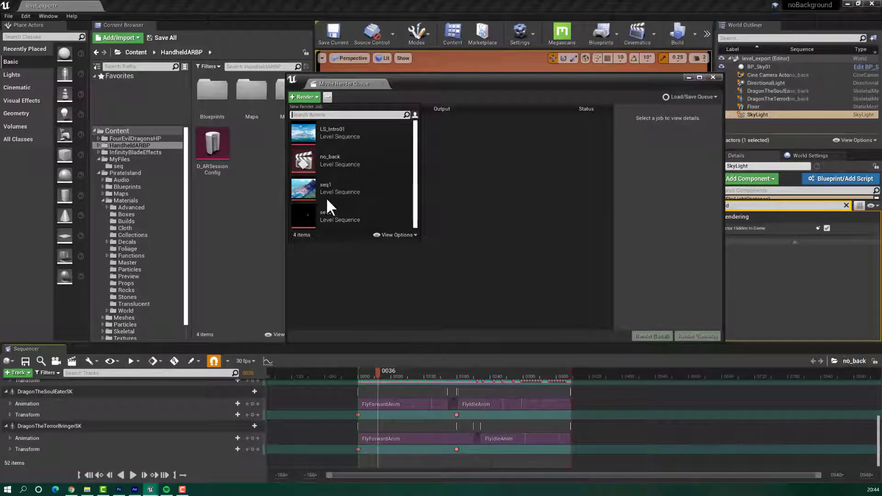
{"action": "left_click", "coordinate": [330, 160]}
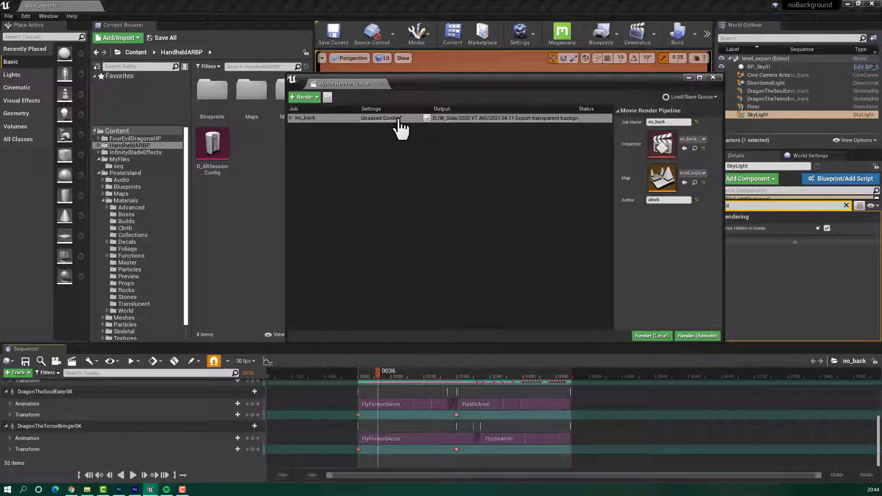
- Add a 16-bit .exr Sequence output to the no_back job and turn off the .jpg Sequence
{"action": "left_click", "coordinate": [382, 118]}
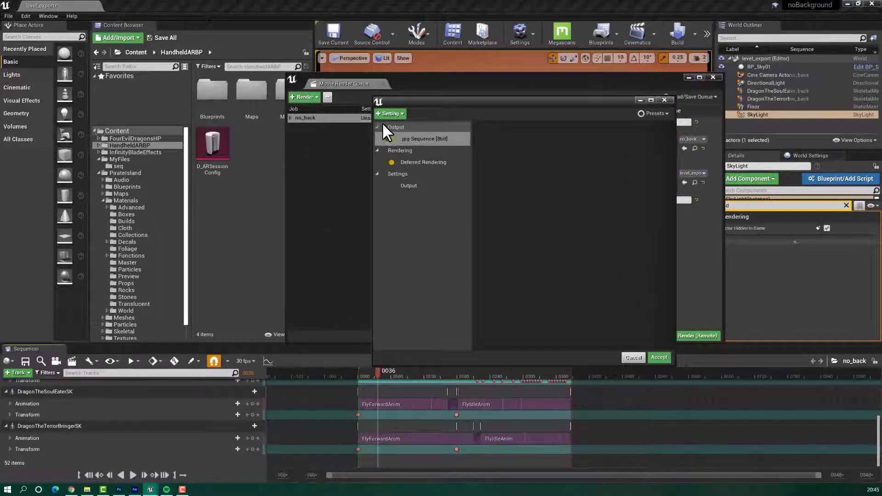
{"action": "left_click", "coordinate": [390, 114]}
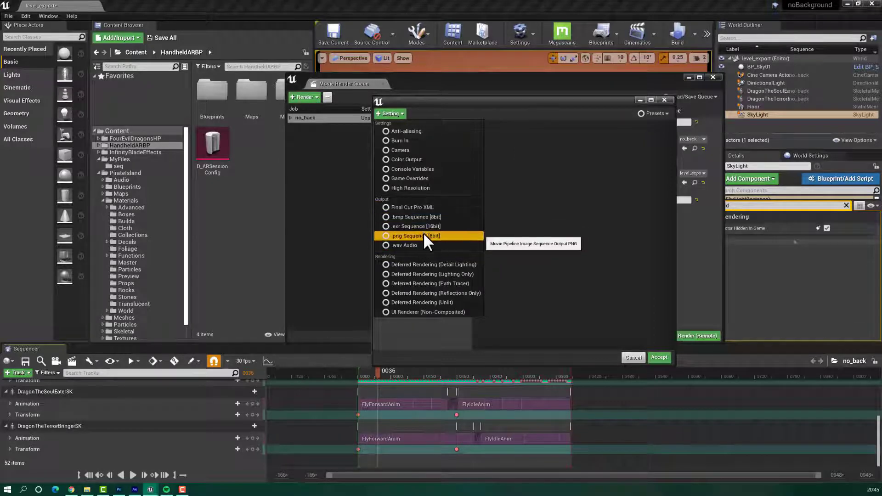
{"action": "mouse_move", "coordinate": [410, 226]}
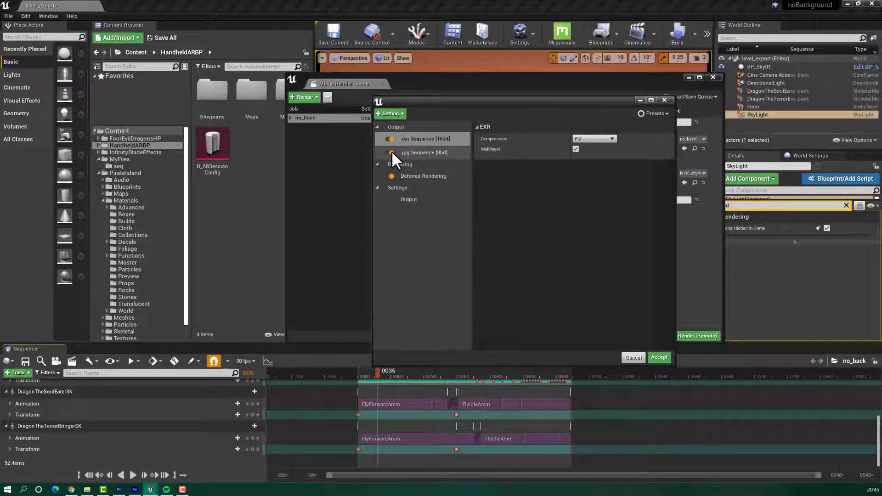
{"action": "left_click", "coordinate": [424, 139]}
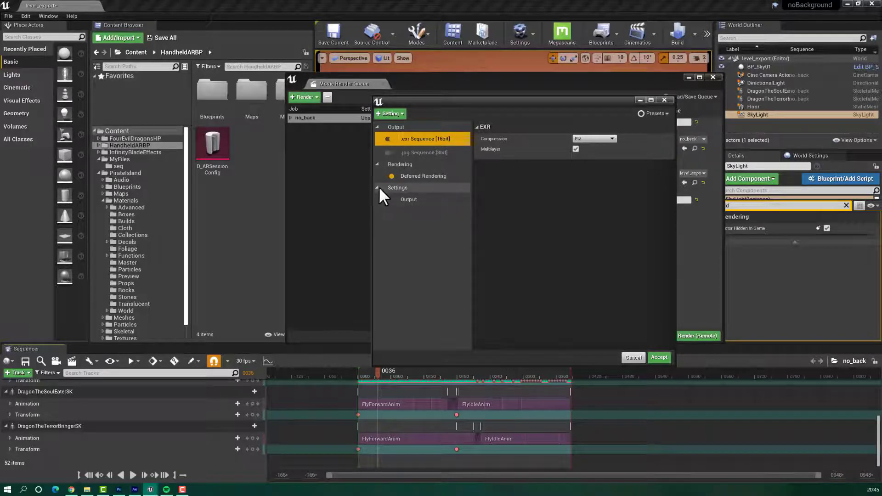
- Review the Output settings' export folder and 1920×1080 resolution, leaving the folder unchanged
{"action": "left_click", "coordinate": [408, 199]}
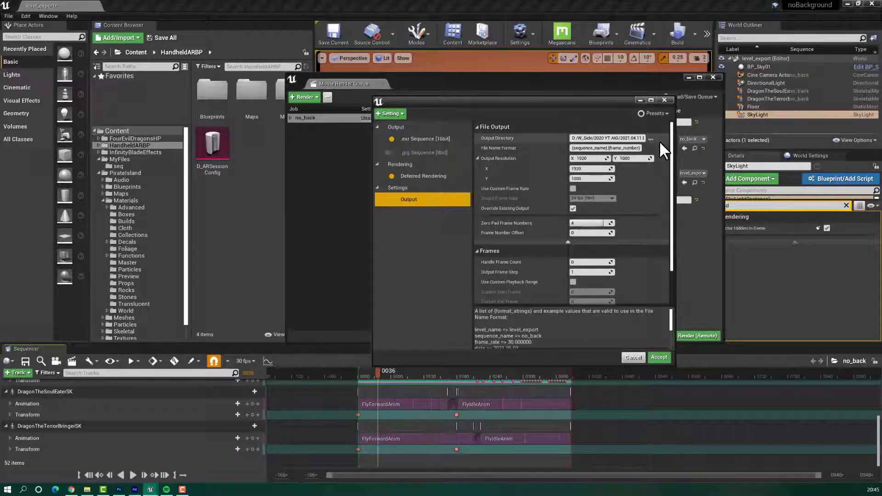
{"action": "left_click", "coordinate": [650, 139]}
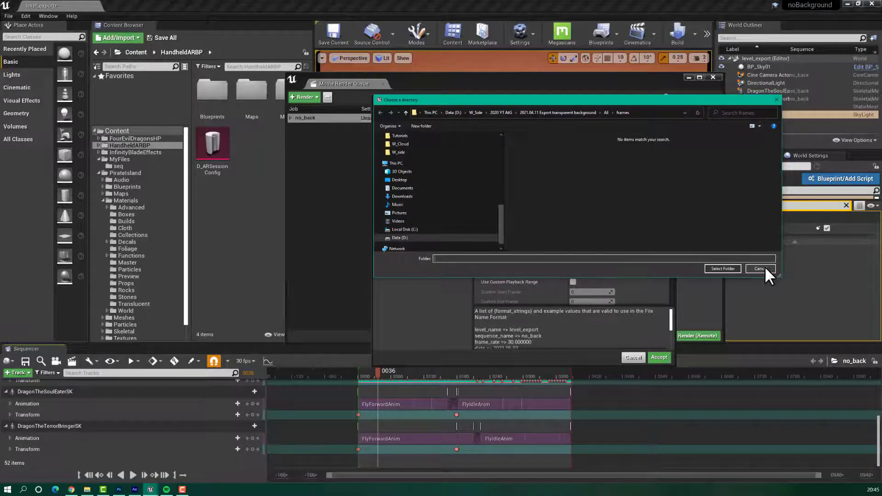
{"action": "left_click", "coordinate": [760, 268]}
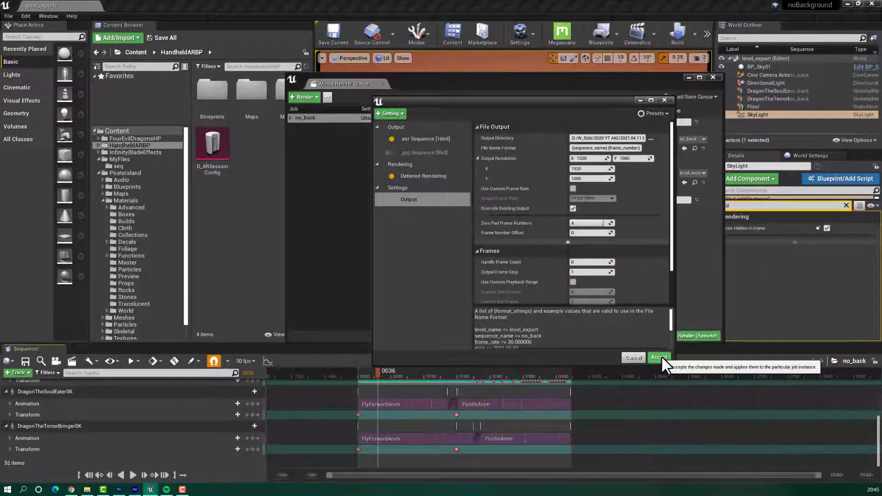
- Accept the job settings and render the no_back sequence locally to frames
{"action": "left_click", "coordinate": [658, 357]}
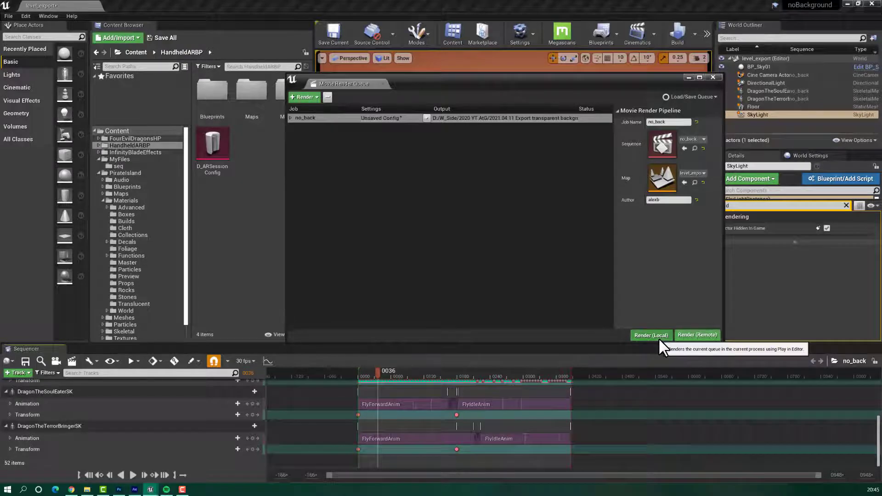
{"action": "left_click", "coordinate": [650, 334]}
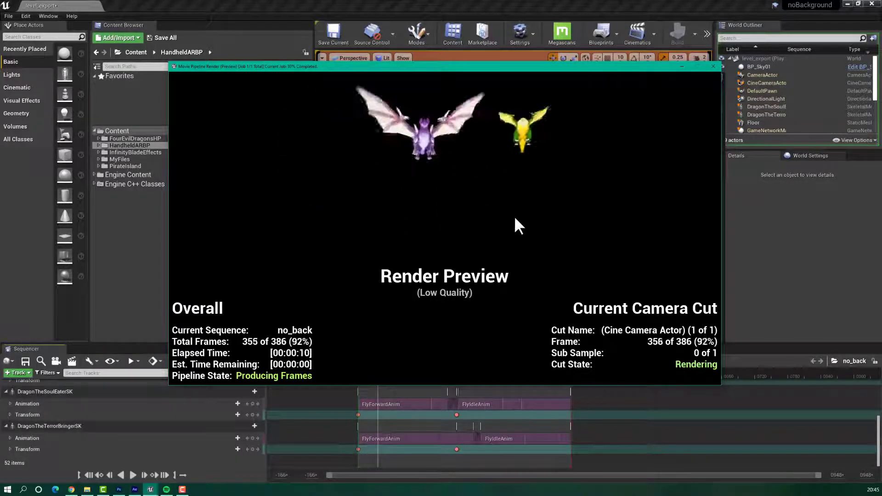
{"action": "left_click", "coordinate": [712, 66]}
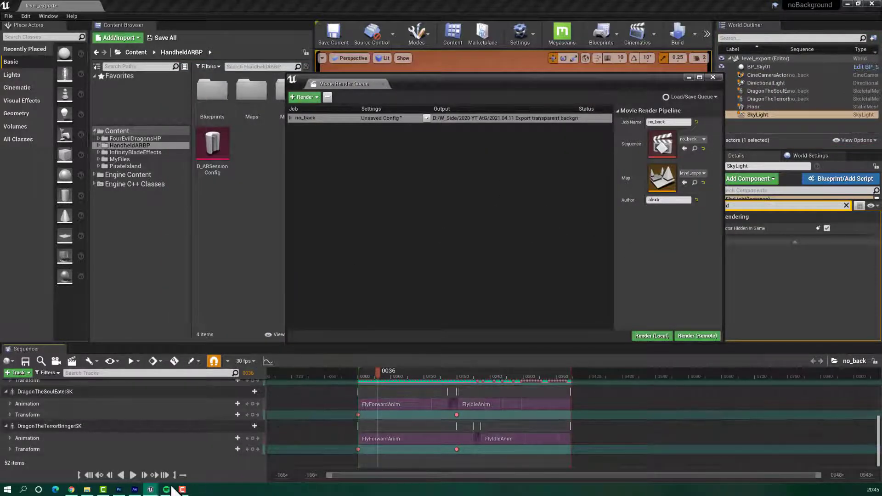
{"action": "mouse_move", "coordinate": [118, 489]}
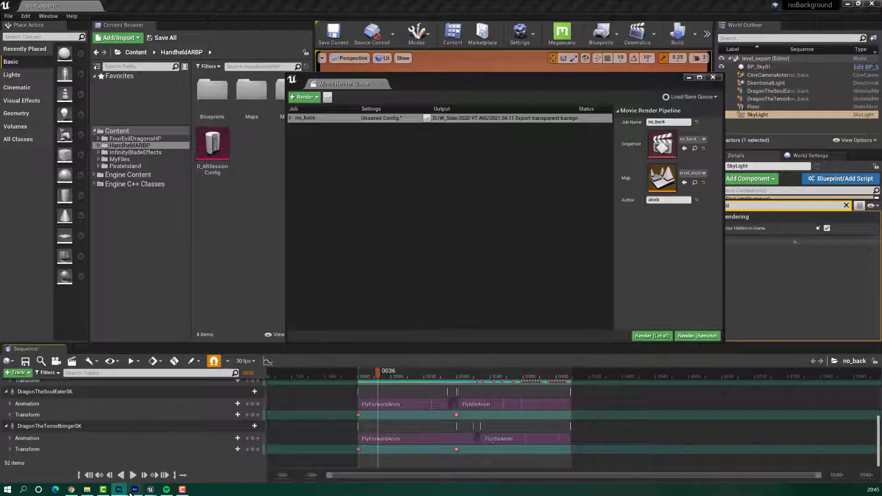
- In After Effects, import the no_back EXR frames via Import > Multiple Files as a sequence
{"action": "left_click", "coordinate": [134, 490]}
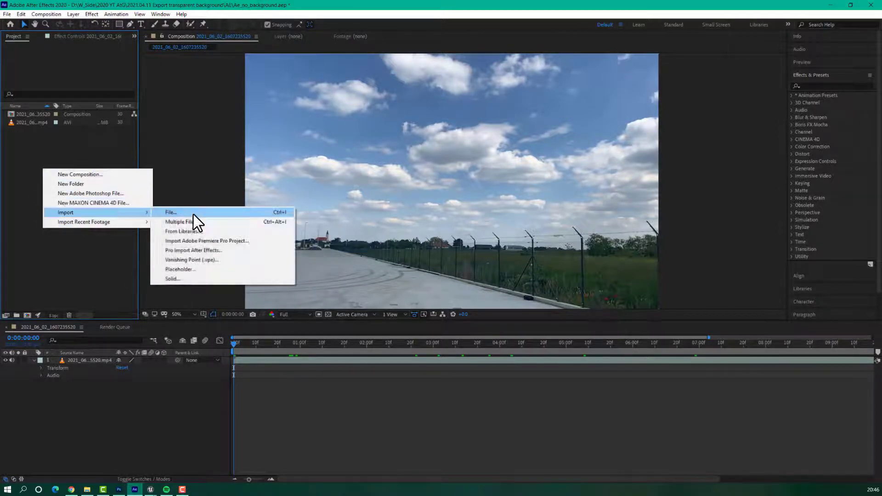
{"action": "left_click", "coordinate": [180, 221]}
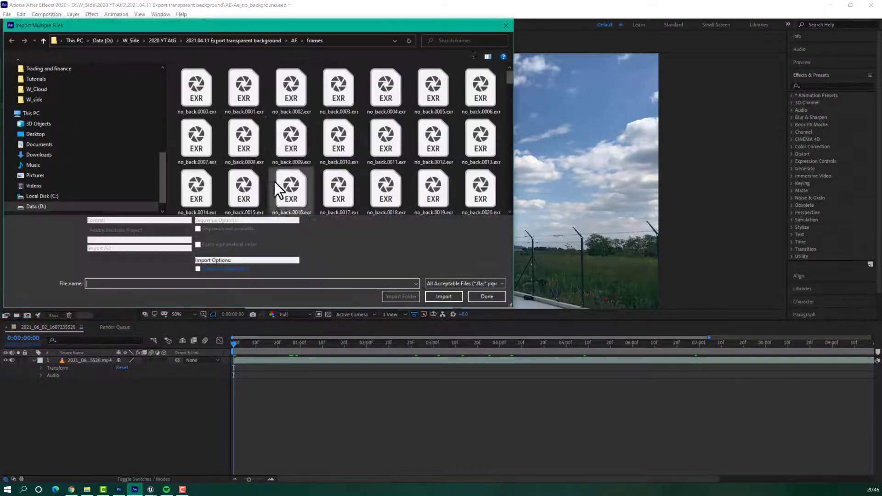
{"action": "left_click", "coordinate": [197, 88]}
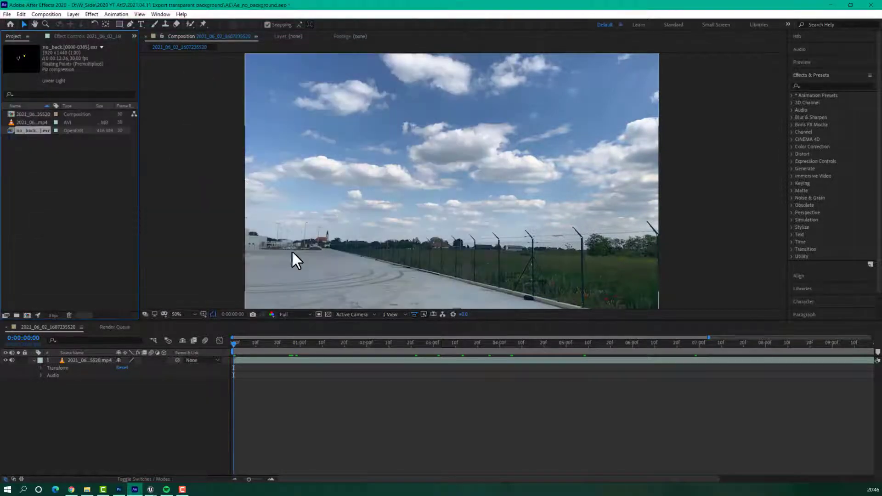
- Place the no_back EXR sequence above the video layer and scrub to check the dragons over the sky
{"action": "left_click", "coordinate": [31, 114]}
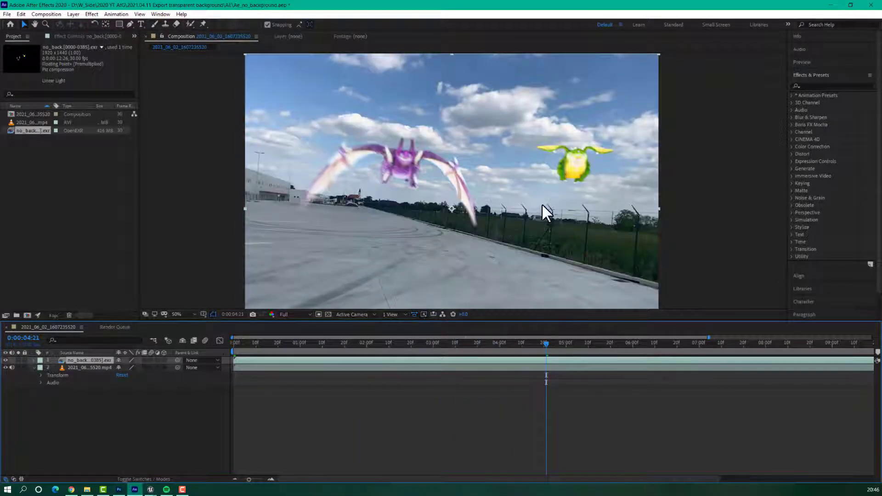
{"action": "left_click", "coordinate": [343, 342]}
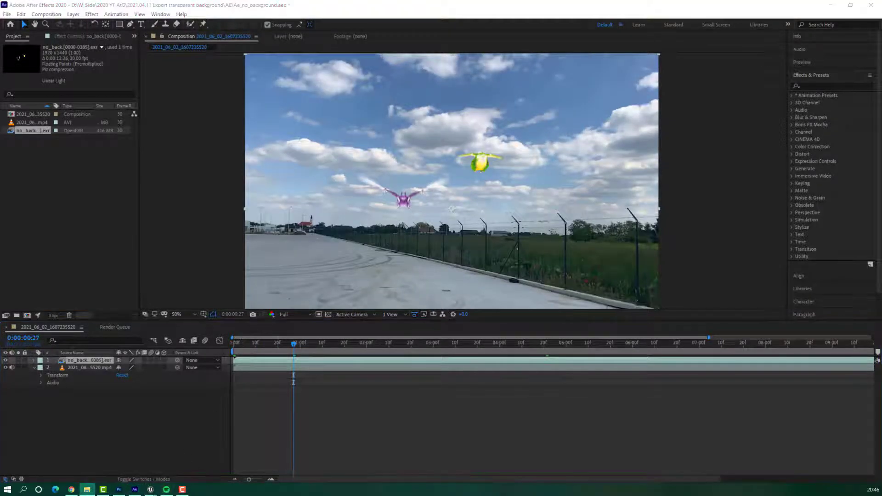
{"action": "left_click", "coordinate": [86, 489]}
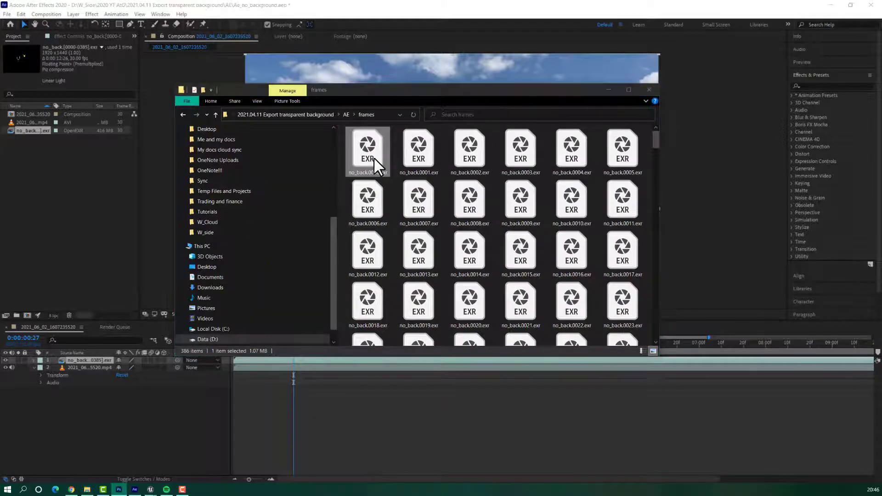
- Open no_back.0000.exr in Photoshop, accepting the OpenEXR alpha read options
{"action": "double_click", "coordinate": [366, 151]}
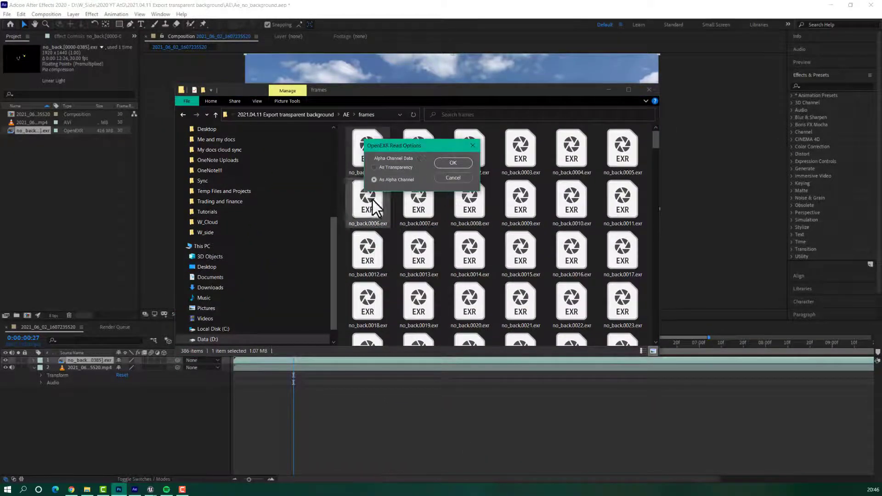
{"action": "left_click", "coordinate": [453, 163]}
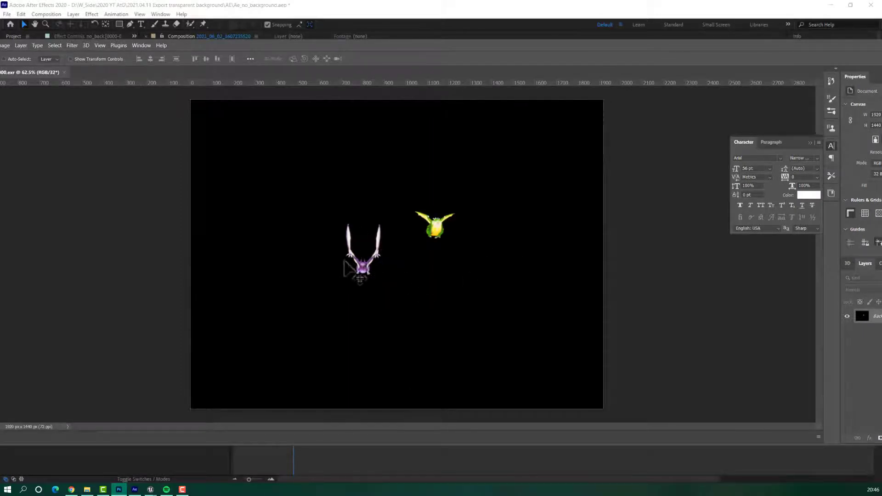
{"action": "mouse_move", "coordinate": [556, 132]}
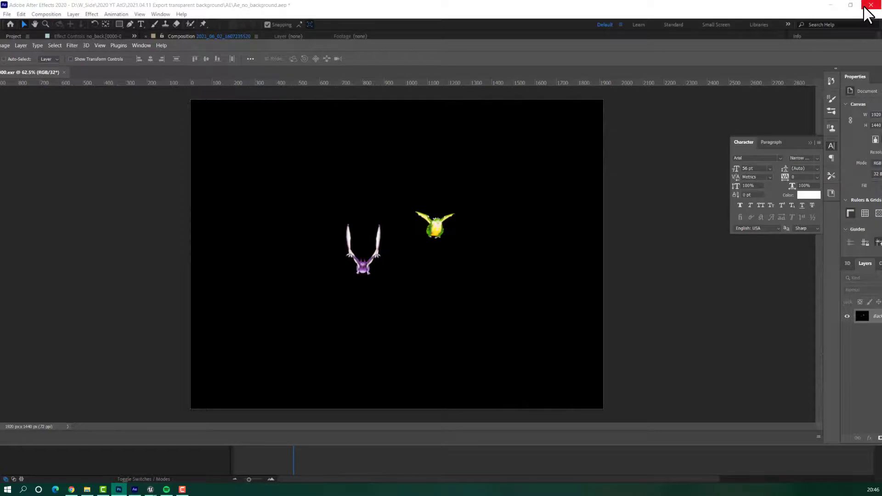
{"action": "mouse_move", "coordinate": [681, 90]}
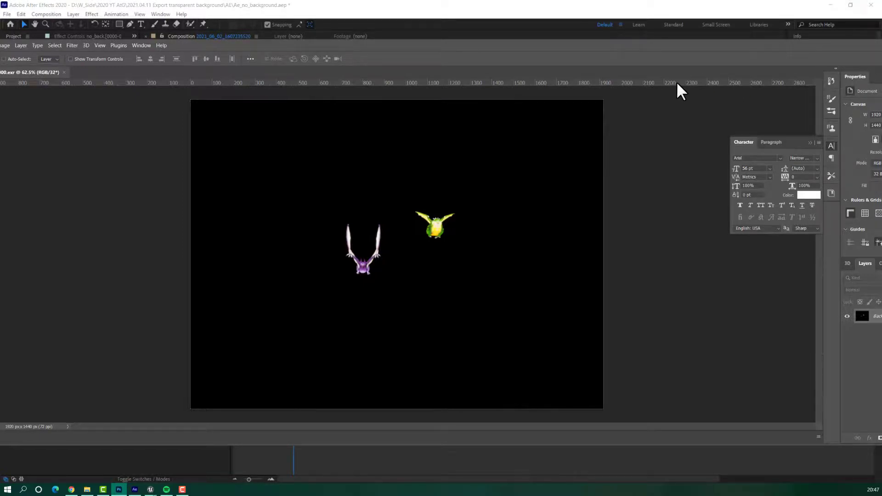